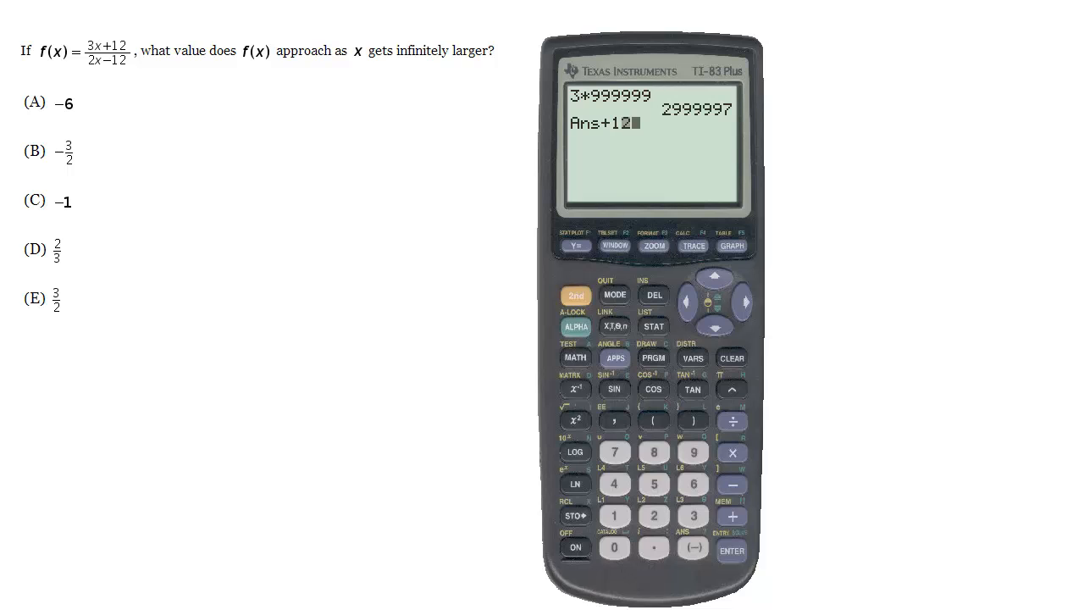
- Evaluate Ans+12, then Ans/(2*999999-12), giving 1.500015 for f(999999)
click(731, 551)
text(Ans/()
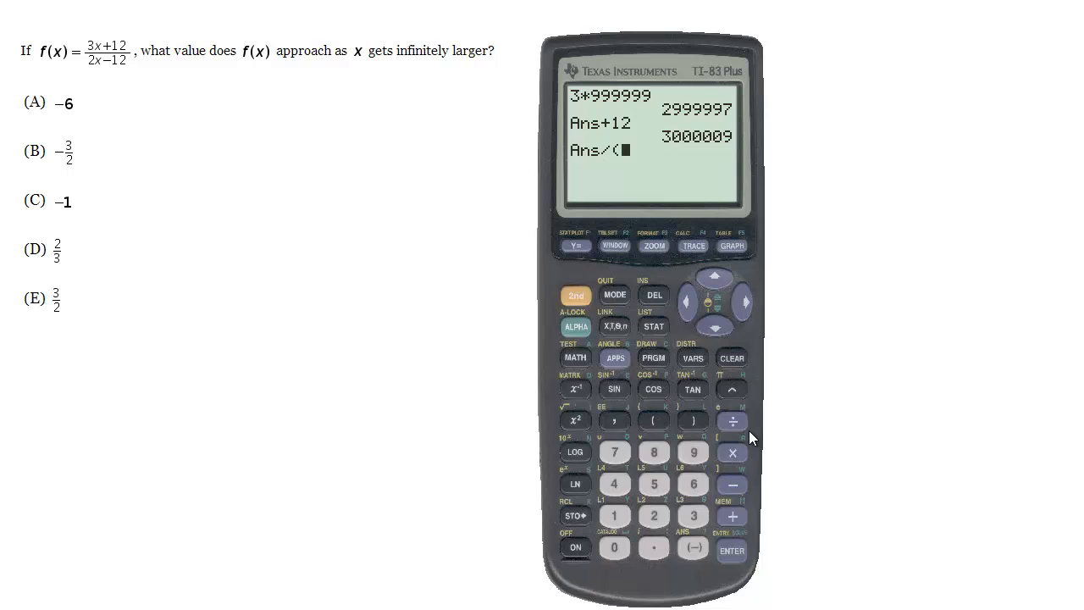
text(2*999)
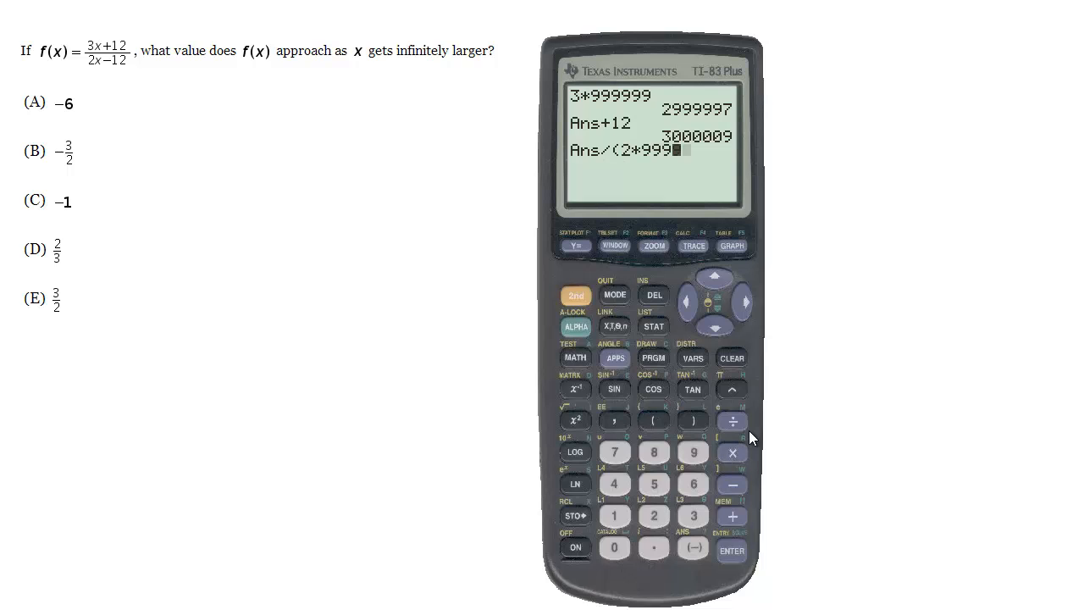
click(693, 452)
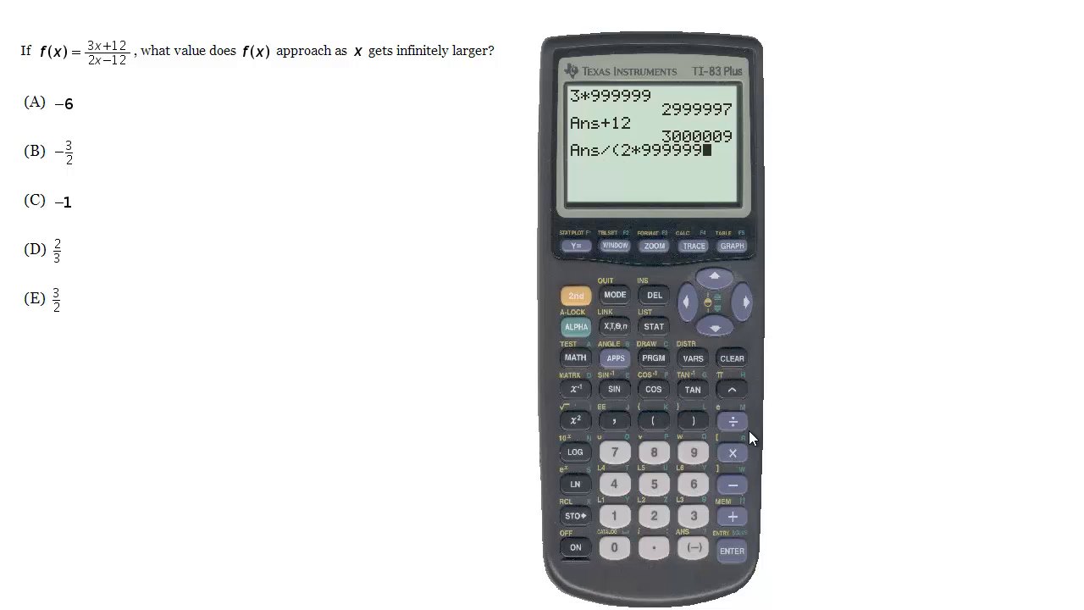
click(575, 484)
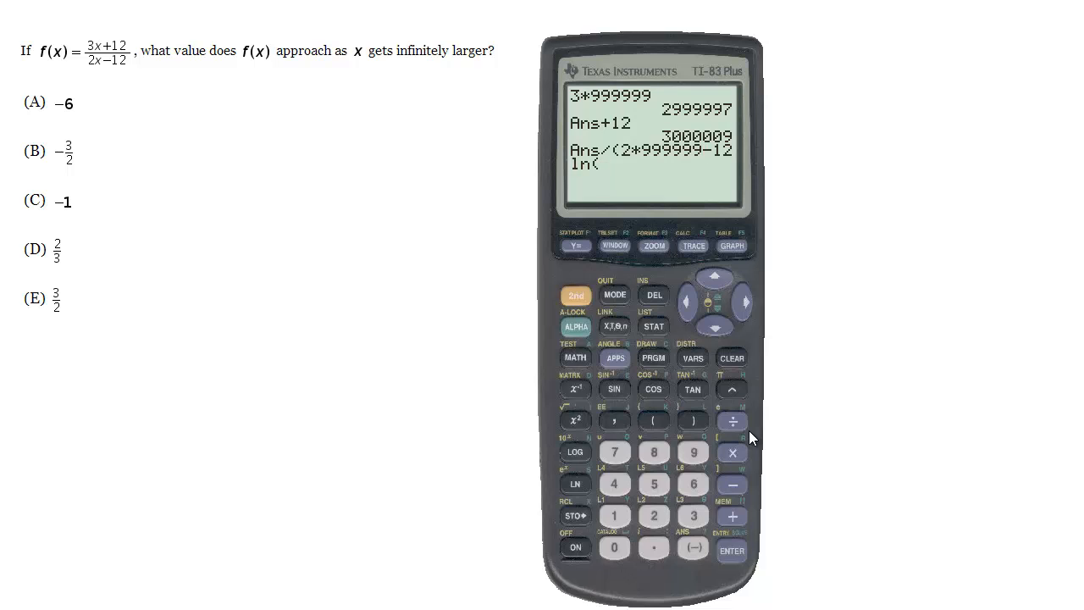
click(653, 326)
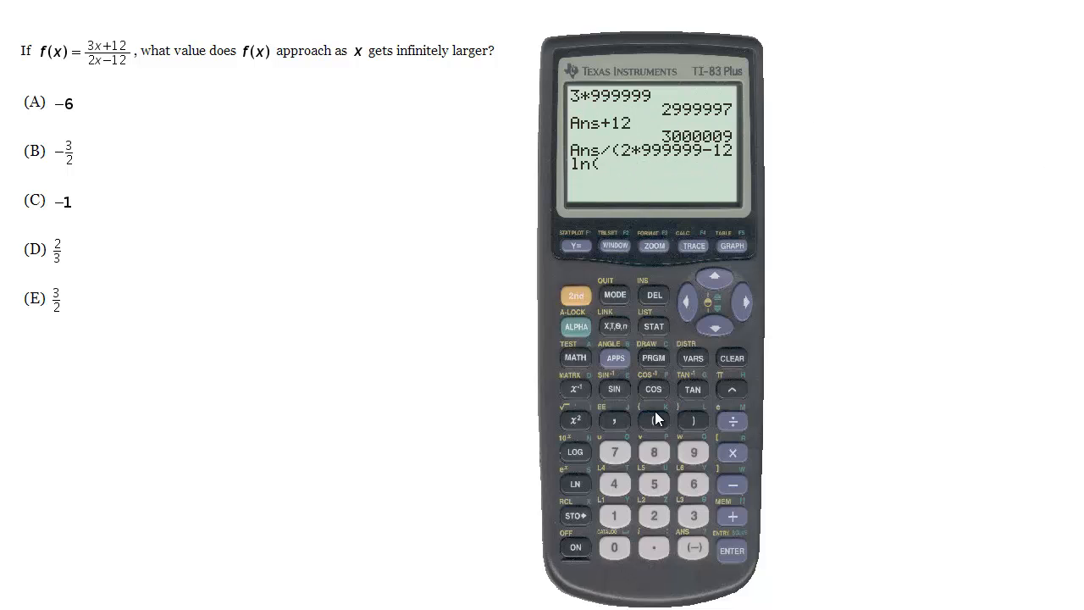
click(731, 550)
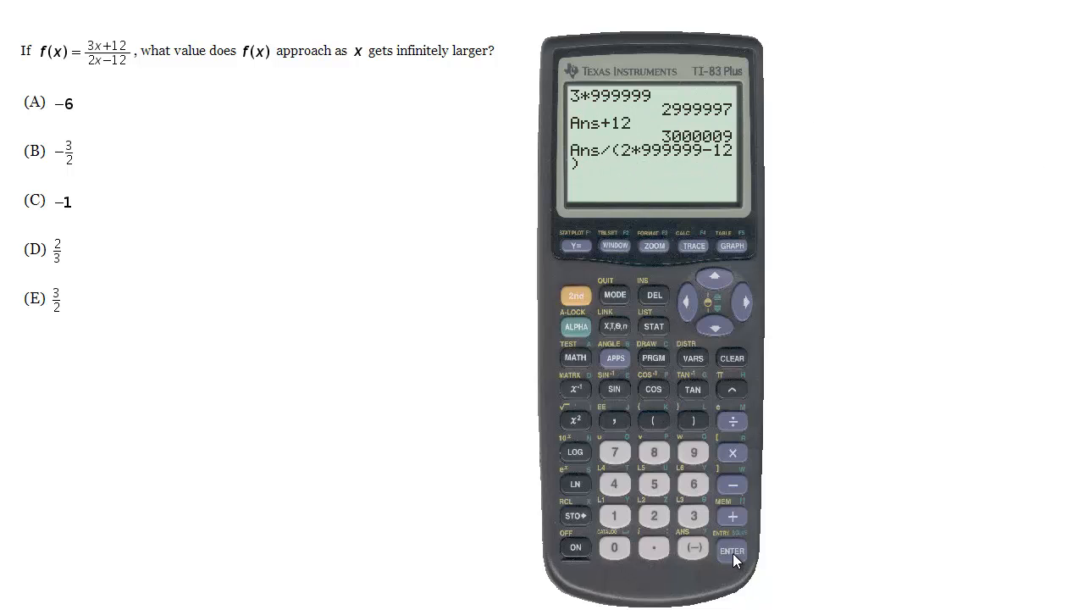
click(731, 551)
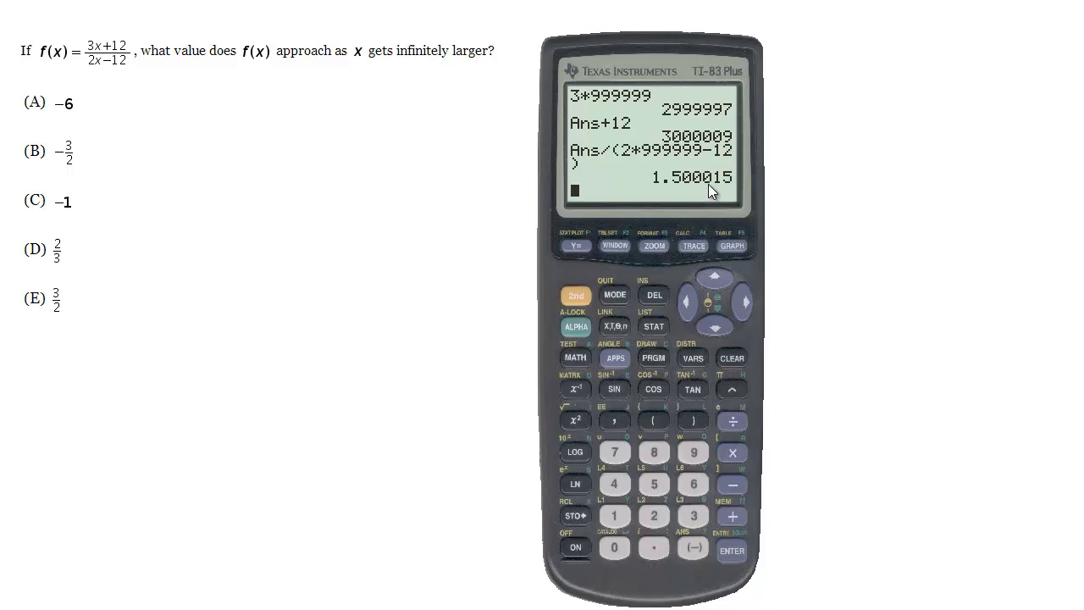
mouse_move(827, 126)
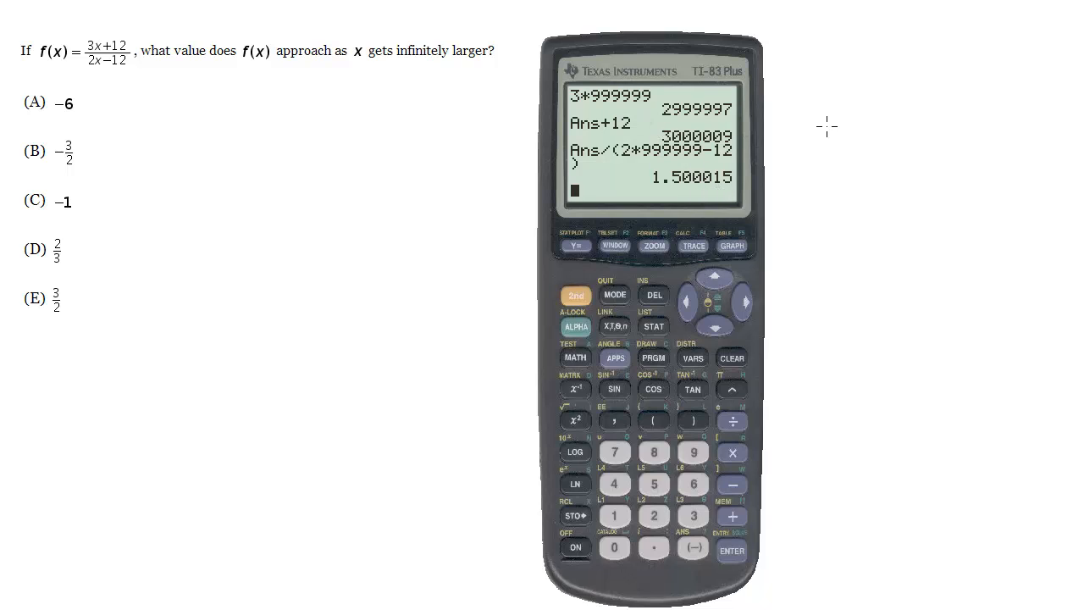
mouse_move(654, 108)
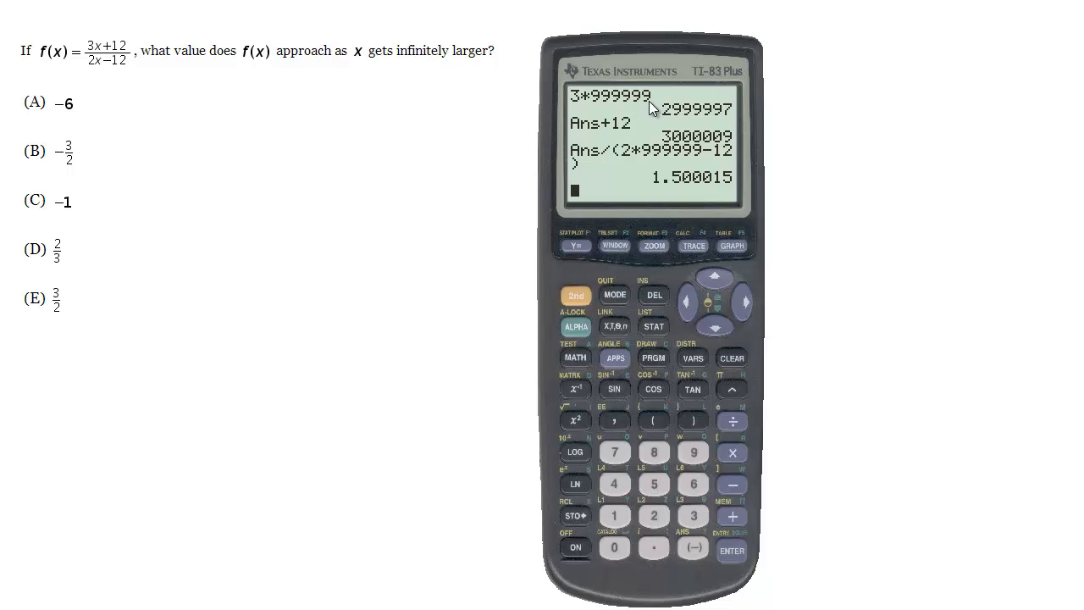
mouse_move(683, 189)
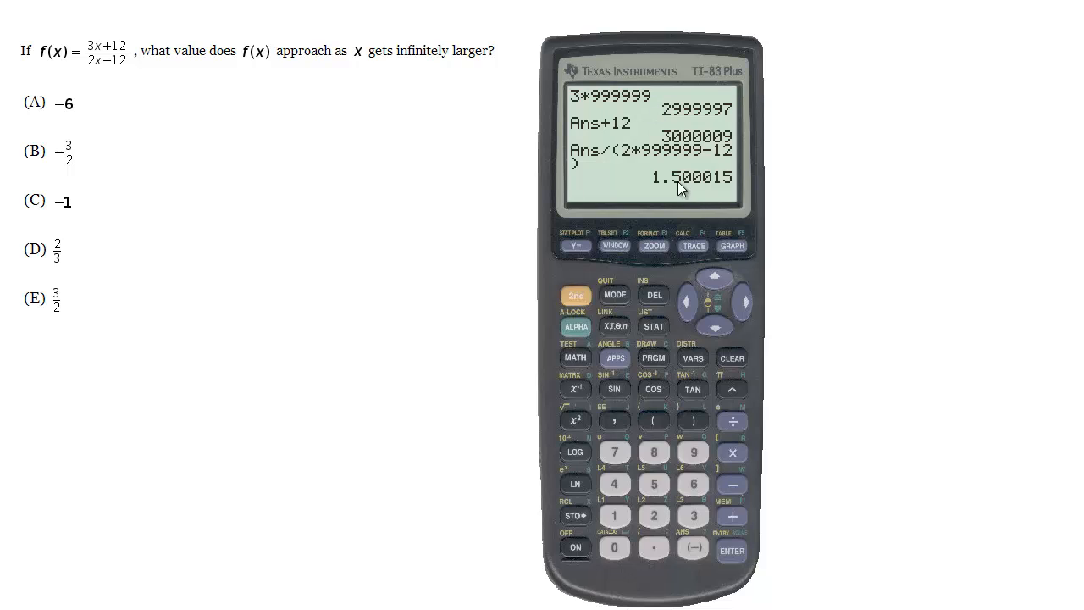
mouse_move(665, 191)
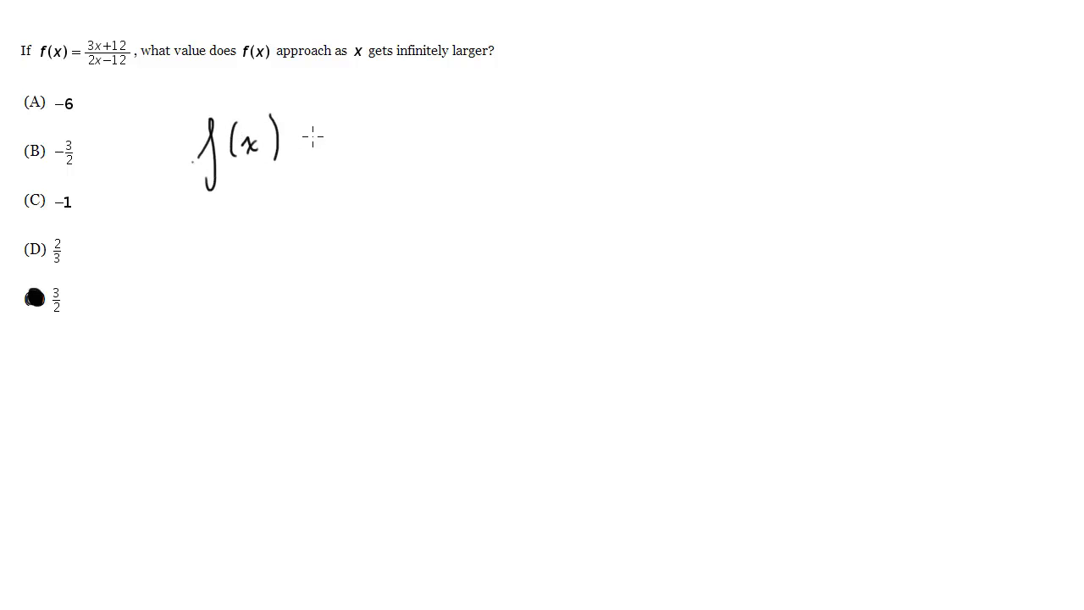
- Handwrite f(x) = (3x+12)/(2x−12) beside the marked answer choice E
drag(305, 135, 458, 135)
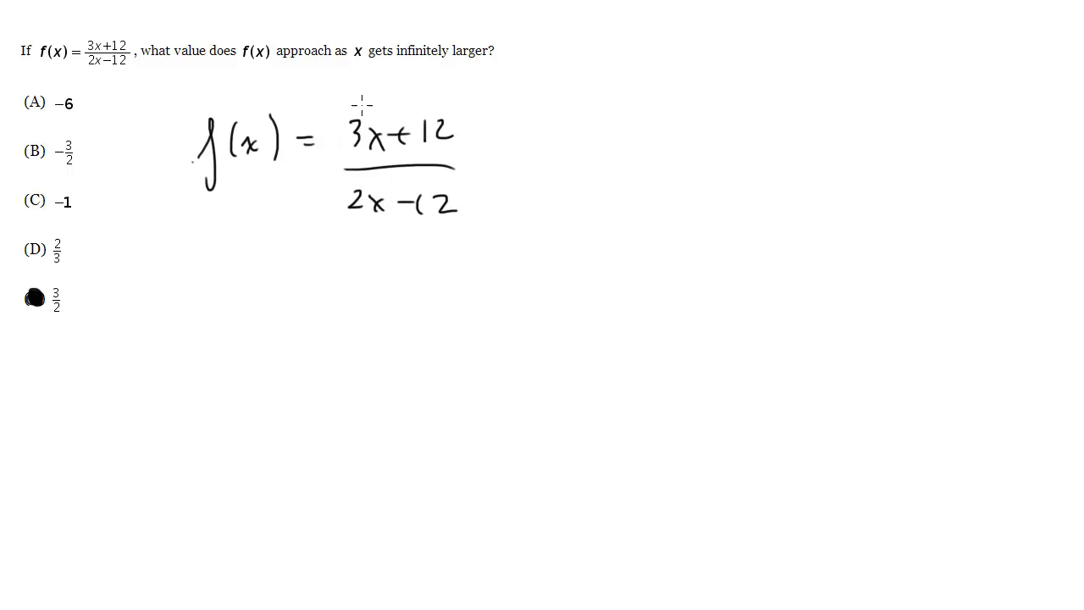
drag(352, 157, 394, 157)
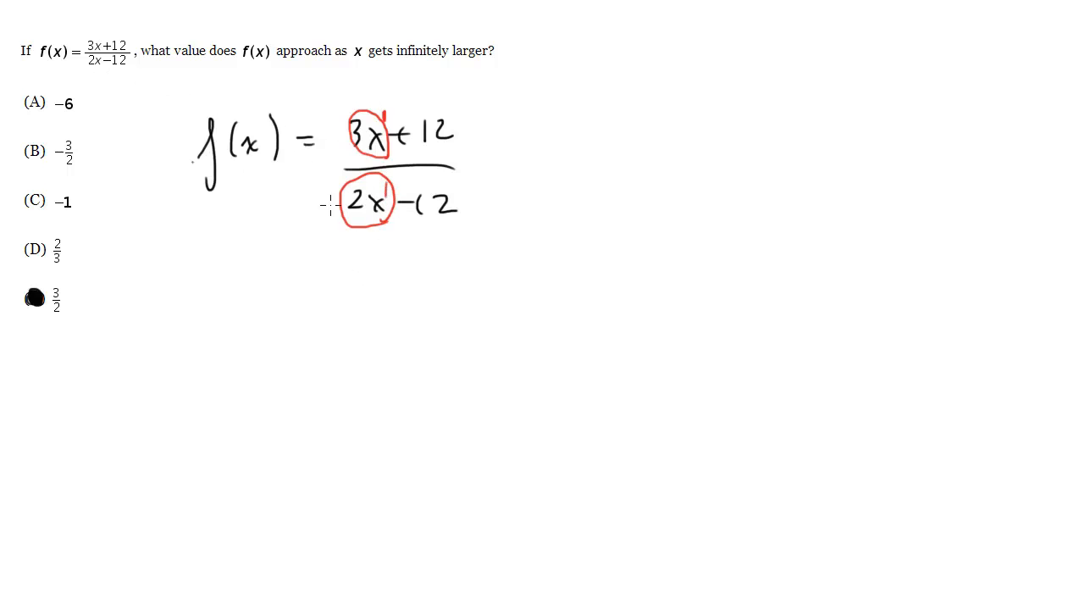
- Circle the leading terms 3x and 2x, note 3/2, and start writing x³ + … at right
drag(355, 106, 352, 221)
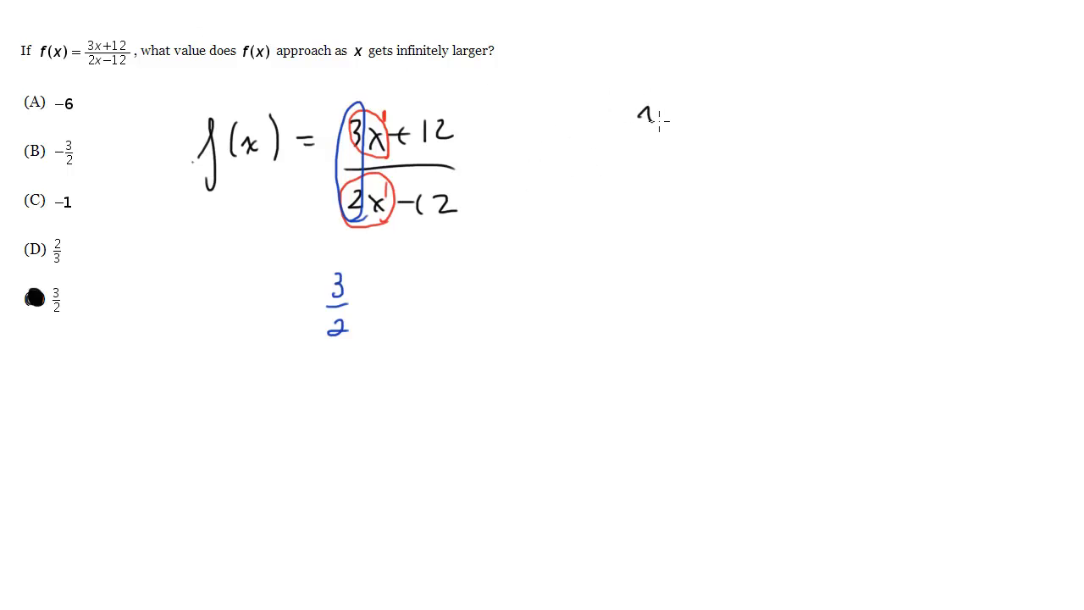
drag(644, 119, 792, 118)
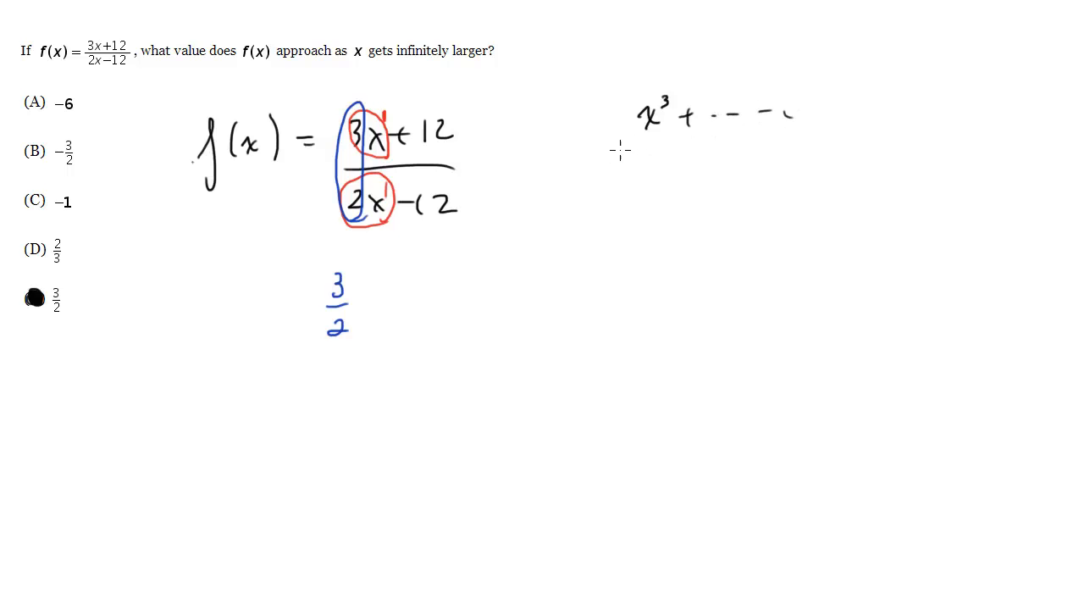